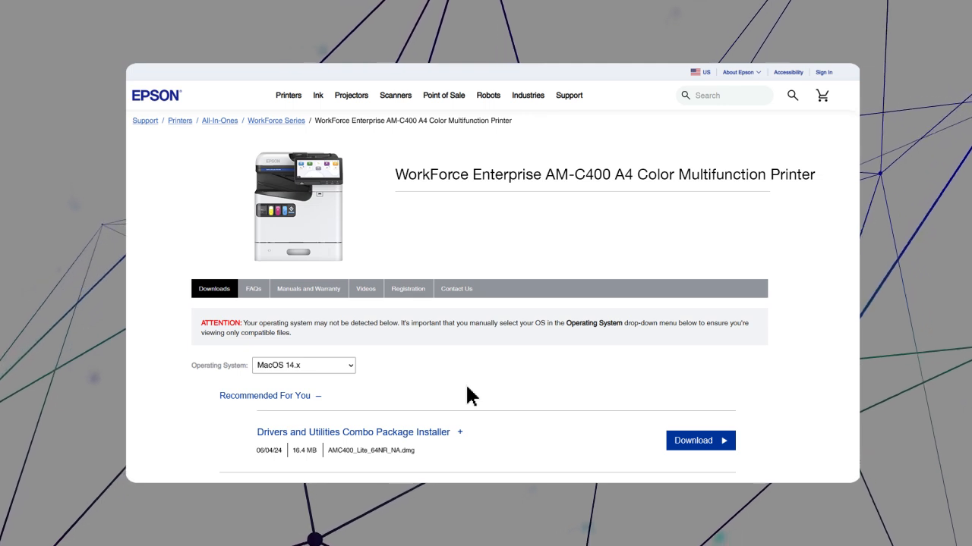
mouse_move(489, 400)
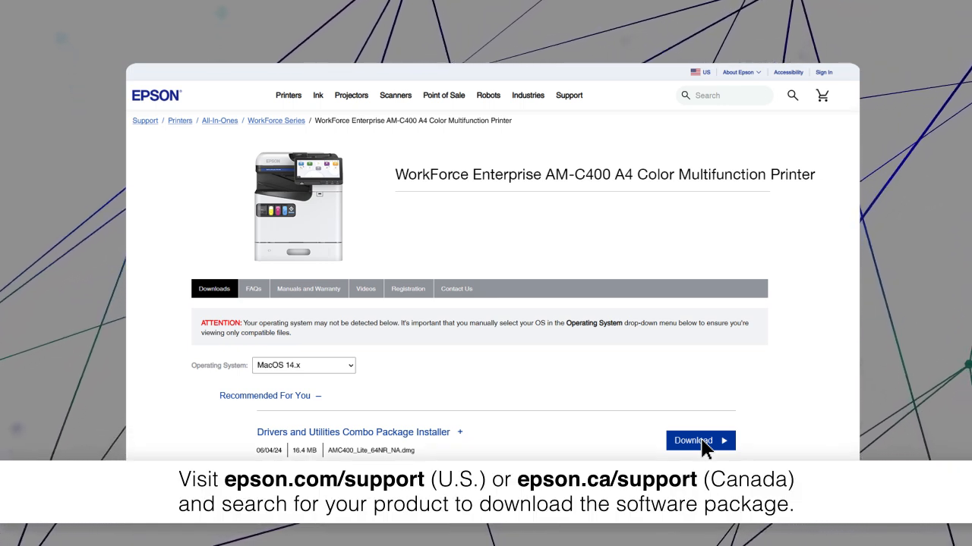
Download the Drivers and Utilities Combo Package Installer for macOS 14.x and open it.
left_click(693, 440)
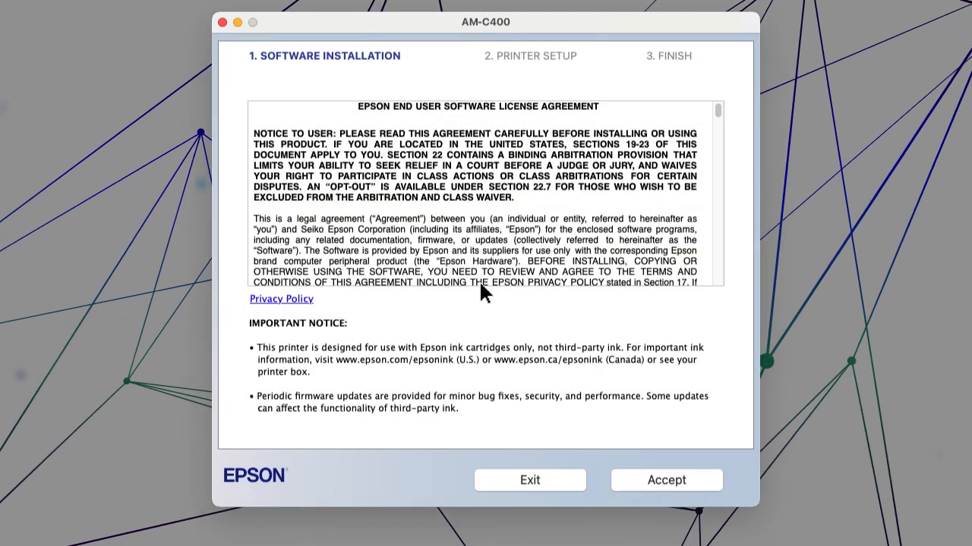
Accept the Epson license agreement and install the checked software items.
left_click(665, 480)
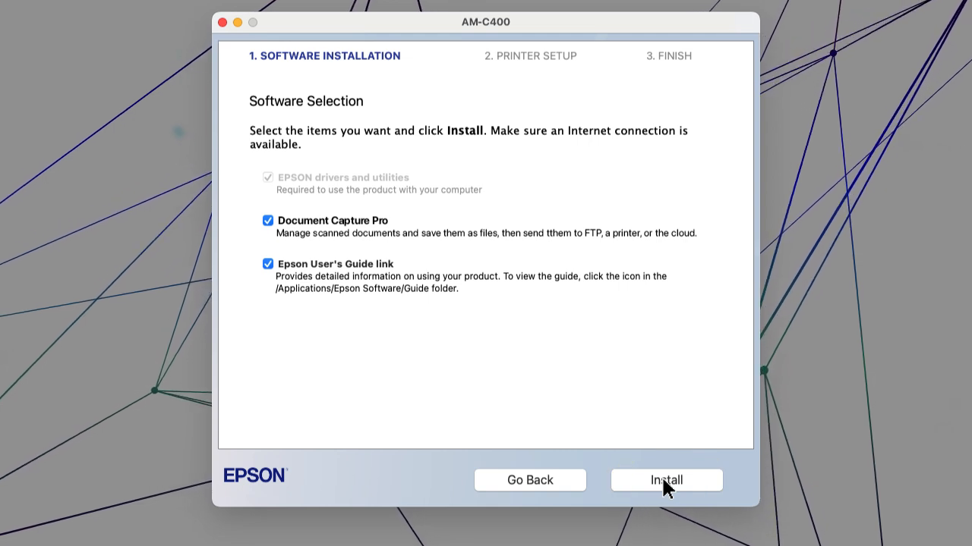
left_click(666, 479)
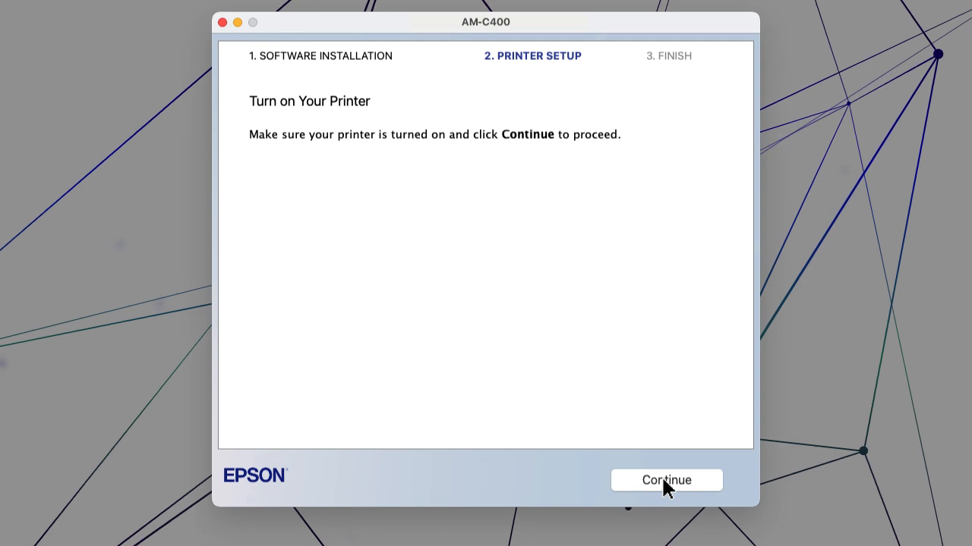
Choose the detected EPSON AM-C400 Series printer for setup and get past the test page step.
left_click(665, 480)
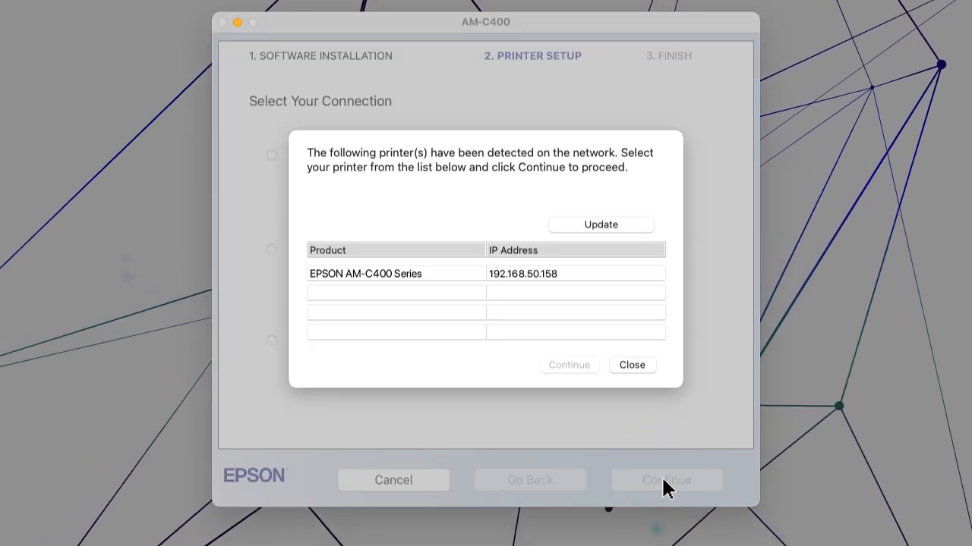
mouse_move(456, 284)
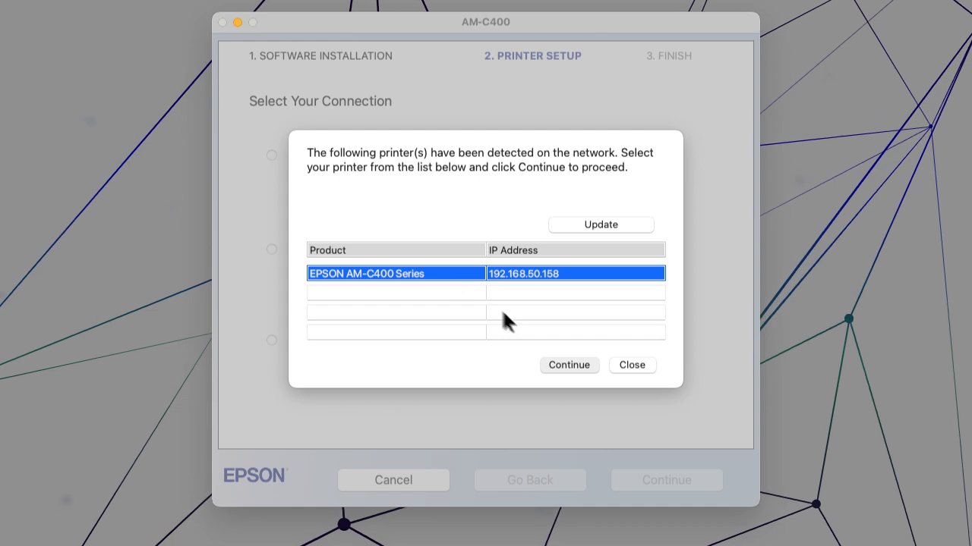
left_click(568, 365)
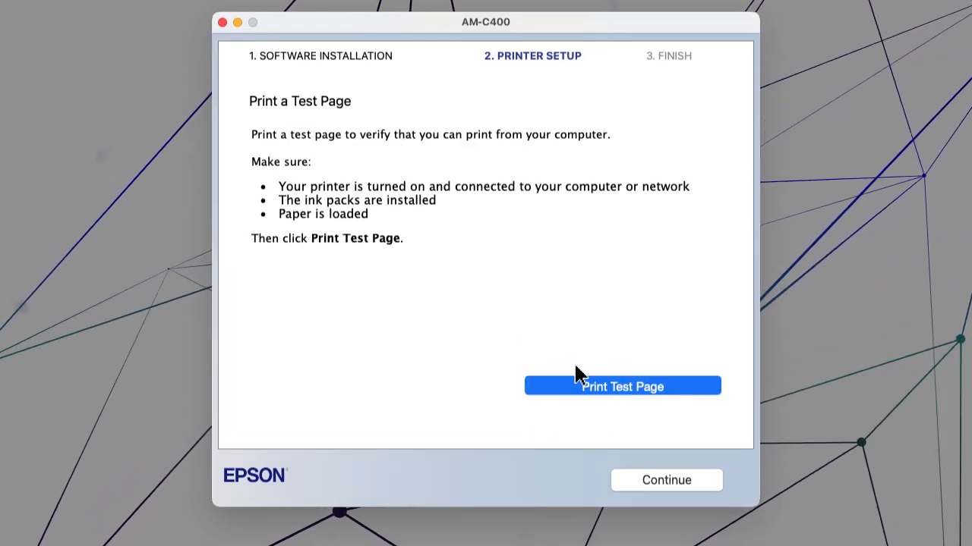
left_click(621, 385)
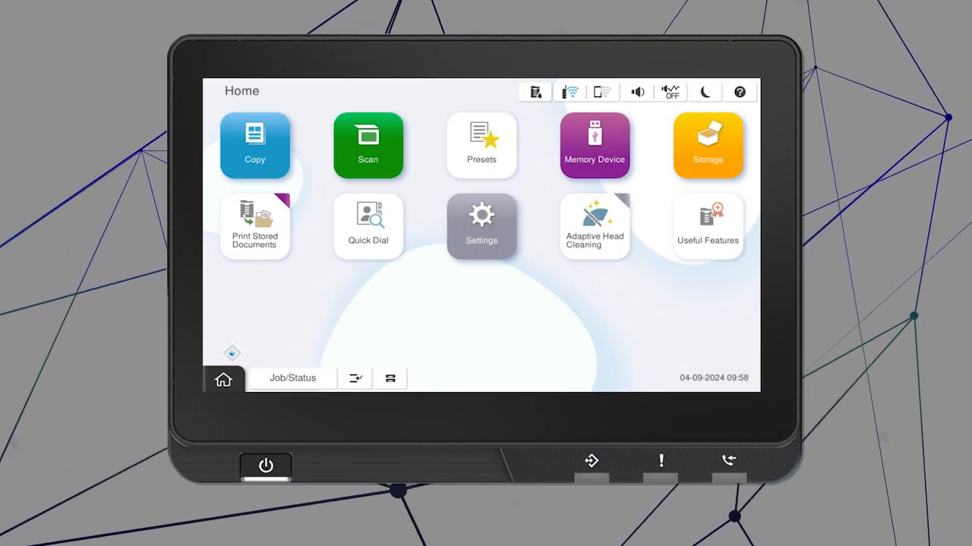
Go to the printer's TCP/IP settings under General Settings > Network Settings > Advanced.
left_click(481, 225)
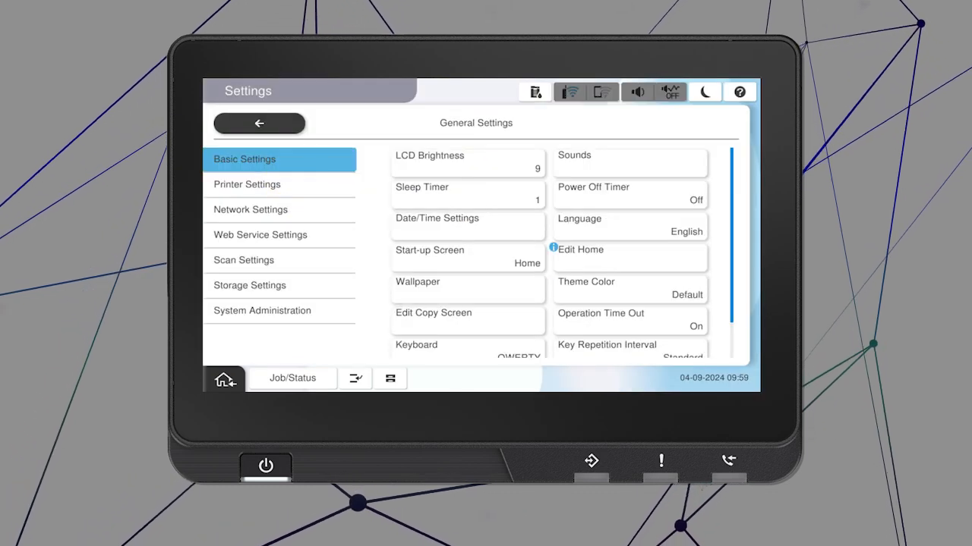
left_click(251, 210)
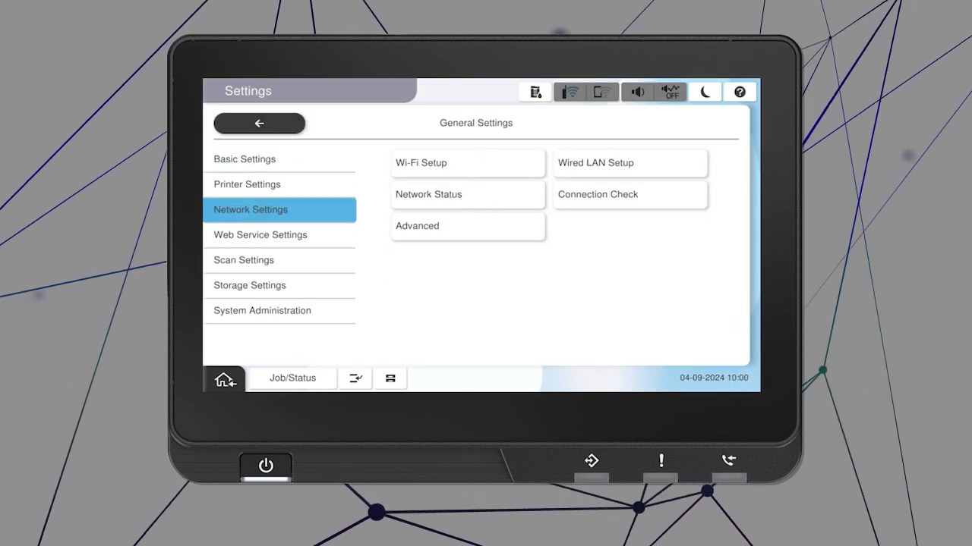
left_click(416, 225)
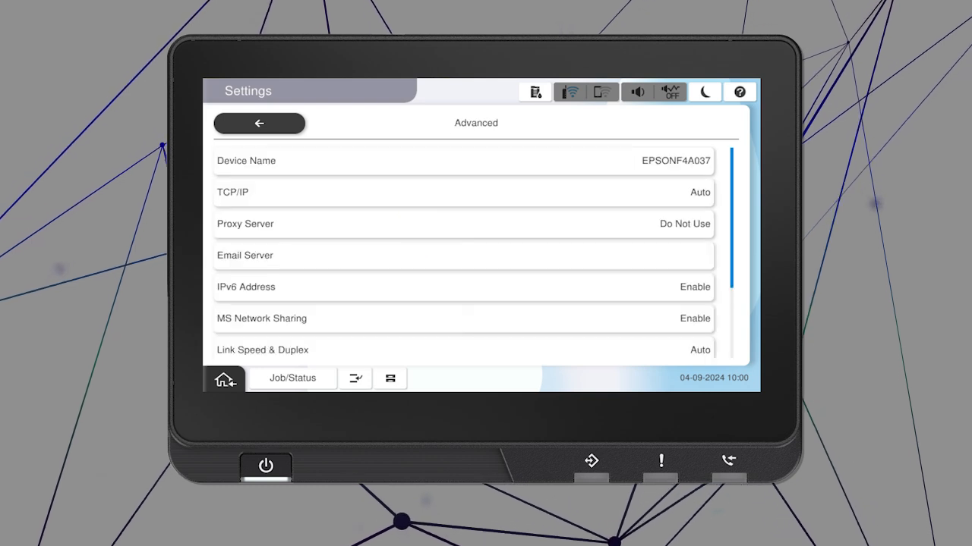
left_click(463, 192)
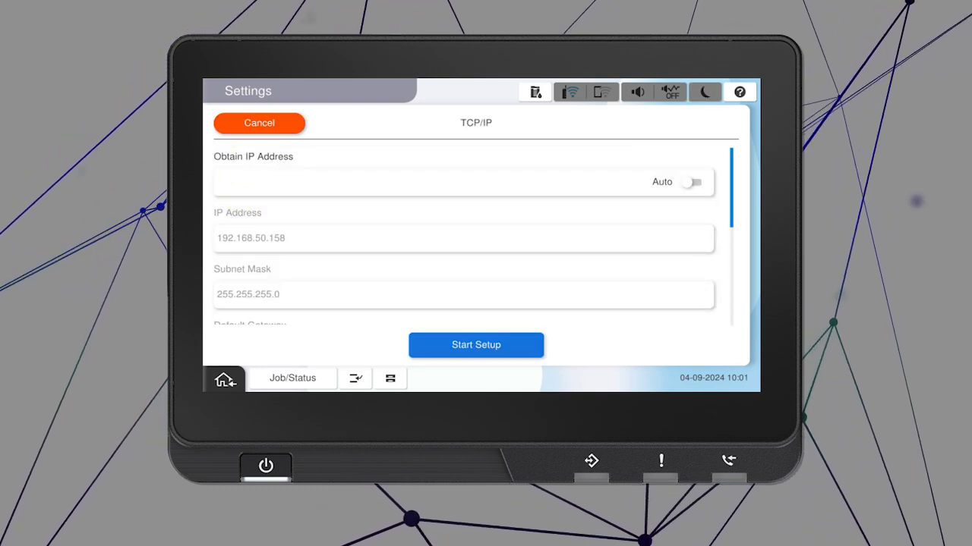
Switch IP assignment to Manual, confirm IP 192.168.50.158, and start setup.
left_click(692, 182)
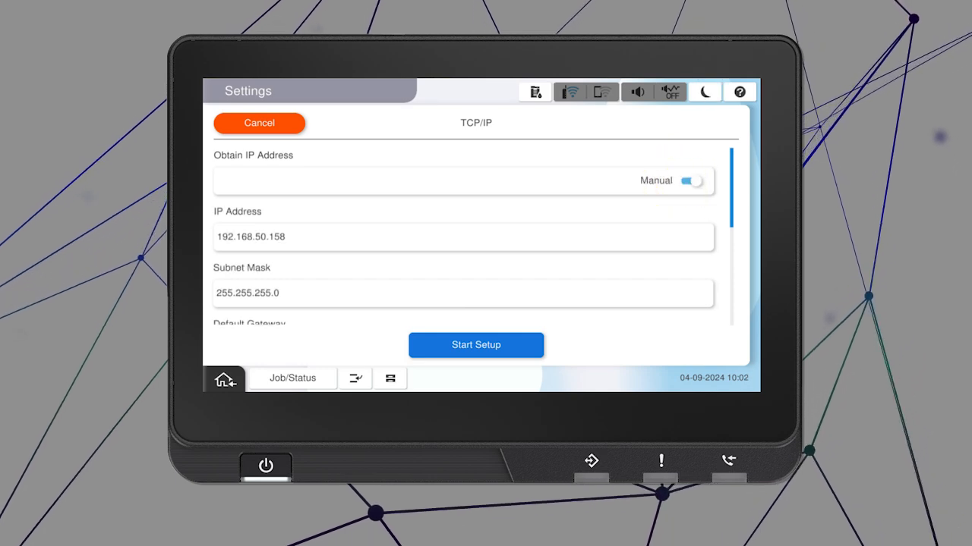
left_click(463, 236)
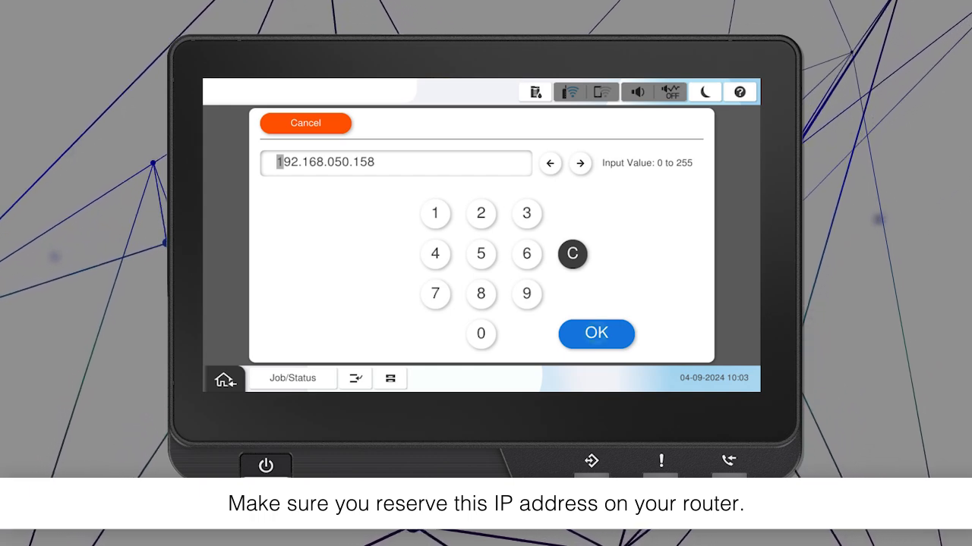
left_click(596, 333)
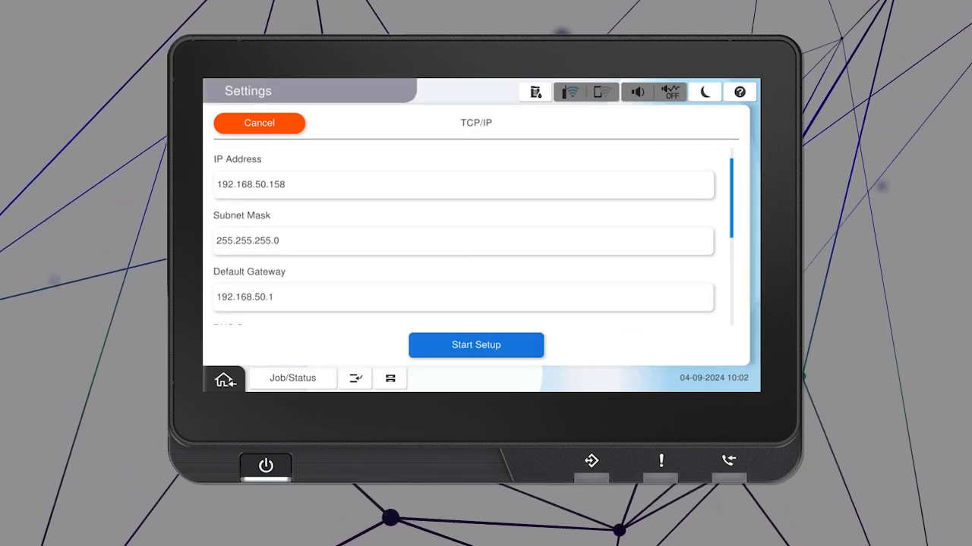
scroll("down", 3)
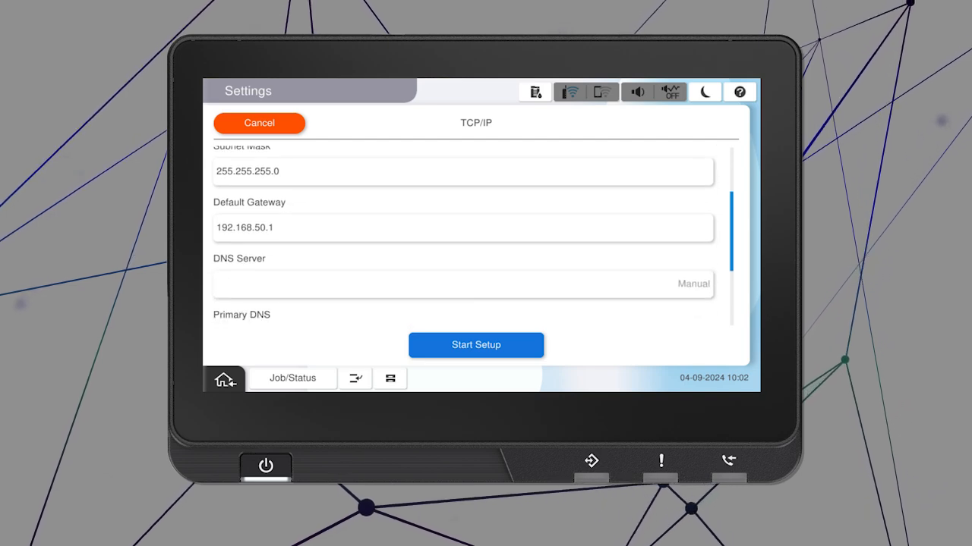
scroll("down", 3)
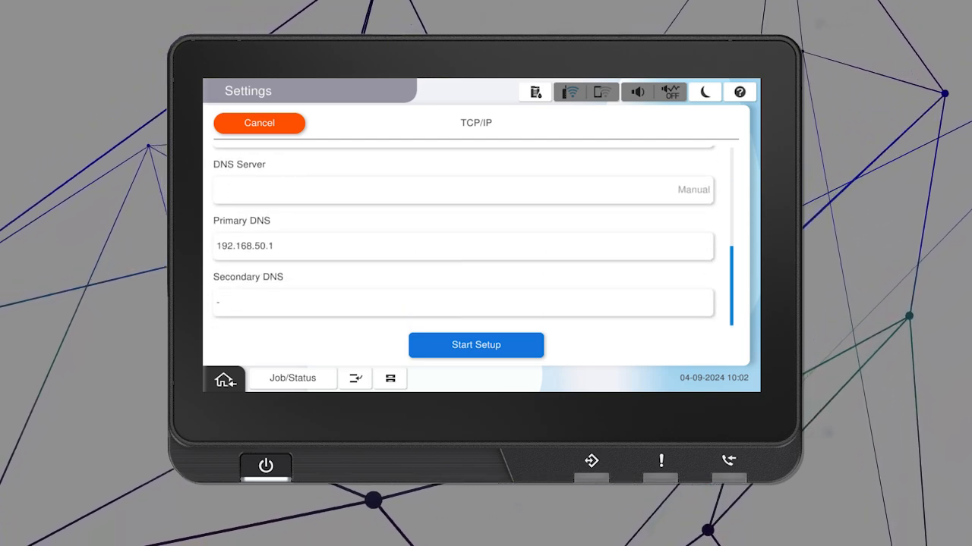
left_click(476, 344)
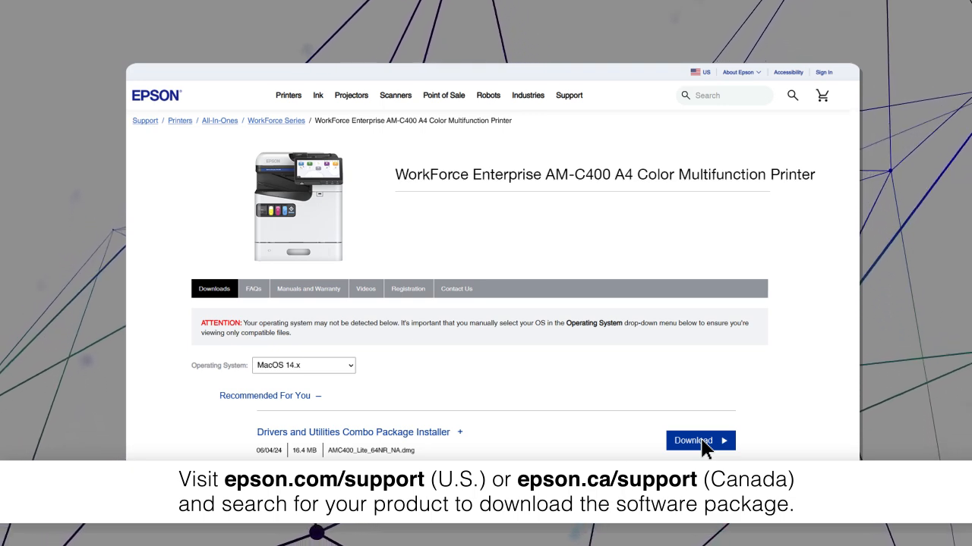
Download the macOS Drivers and Utilities Combo Package Installer again from the AM-C400 page.
left_click(699, 441)
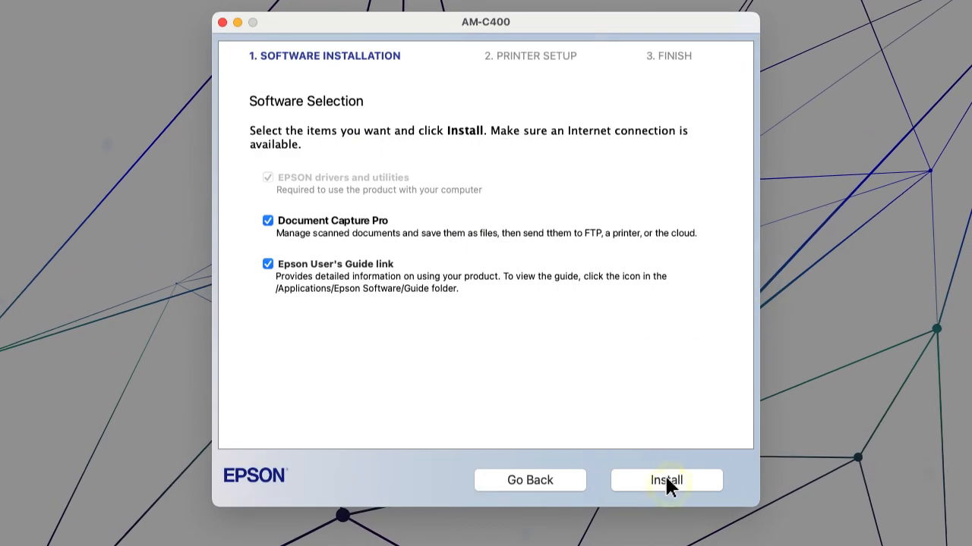
Install the software, cancel at Select Your Connection, confirm, and close Setup Incomplete.
left_click(665, 479)
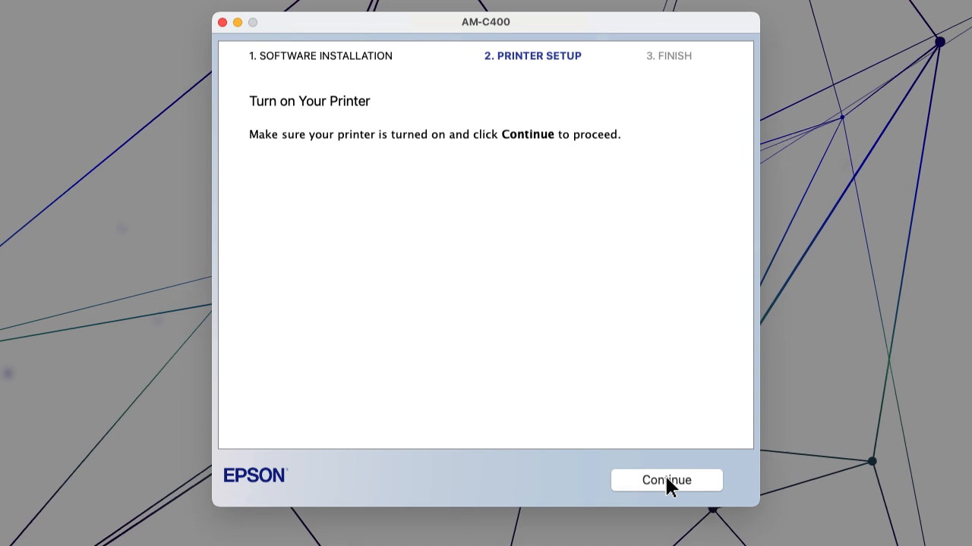
left_click(666, 479)
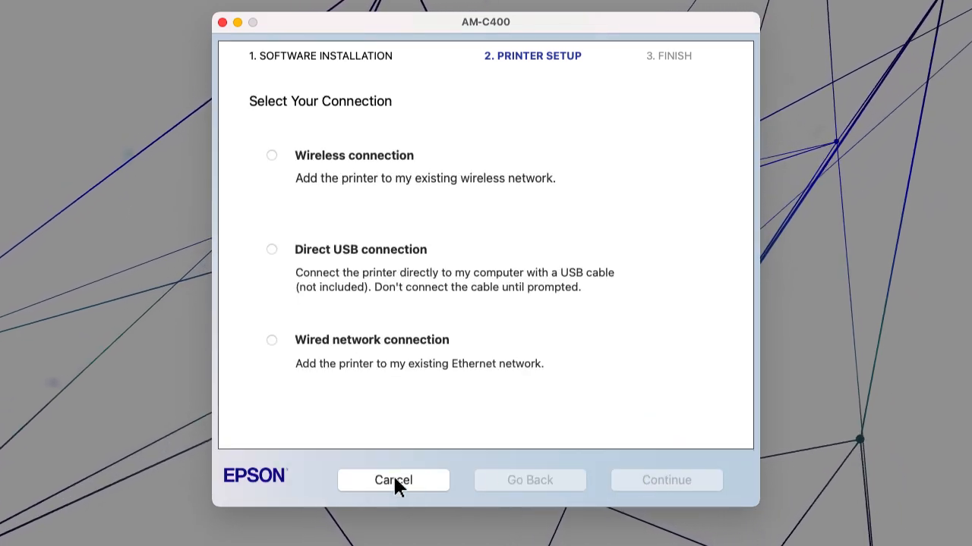
left_click(393, 480)
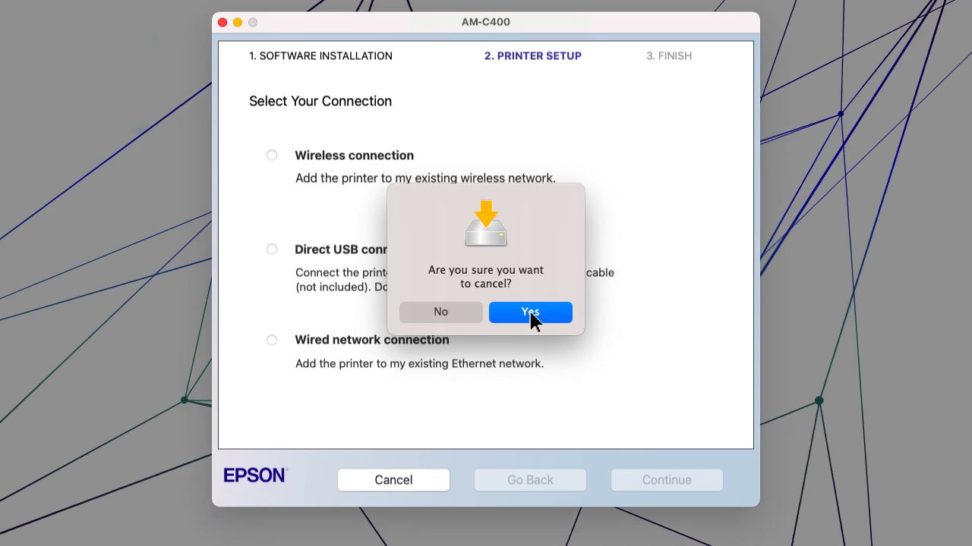
left_click(529, 312)
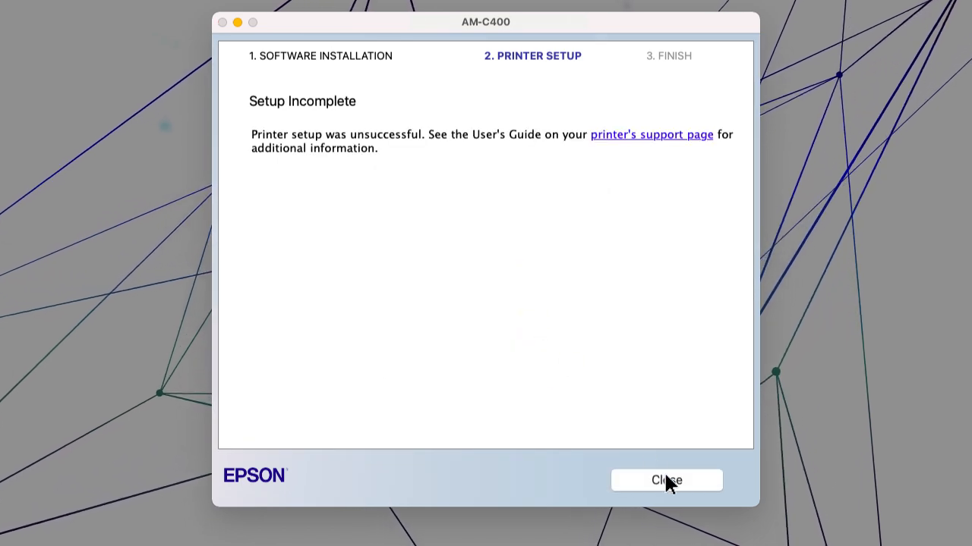
left_click(665, 480)
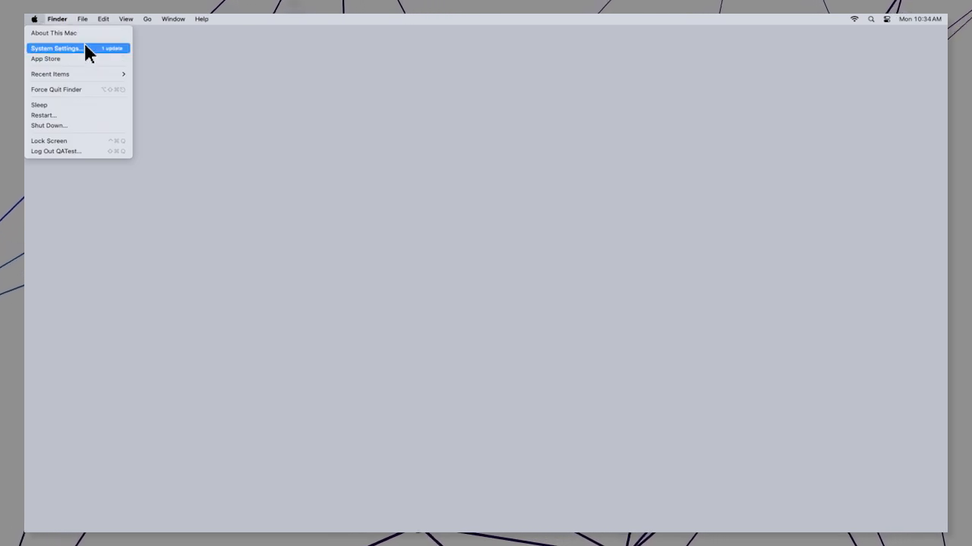
Open Printers & Scanners in System Settings and start Add Printer, Scanner, or Fax.
left_click(55, 48)
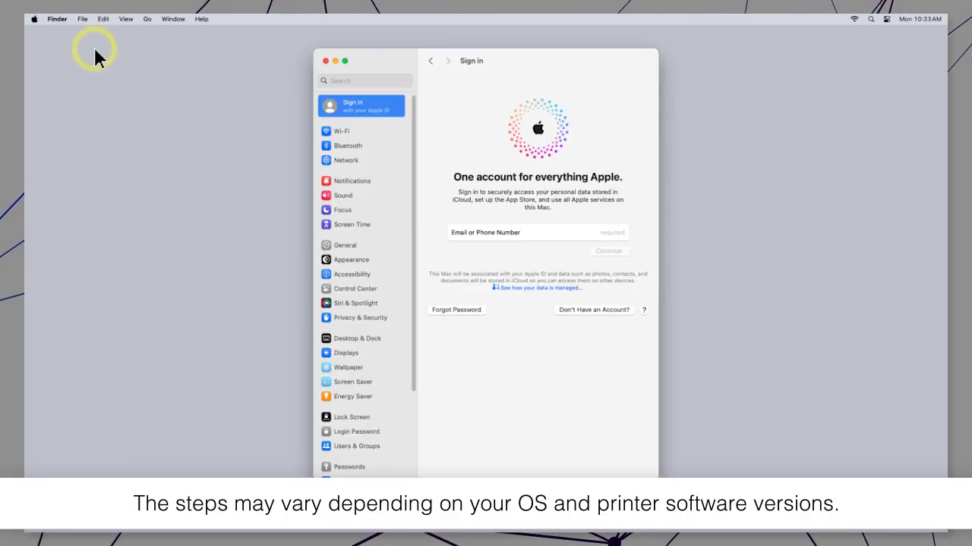
mouse_move(408, 168)
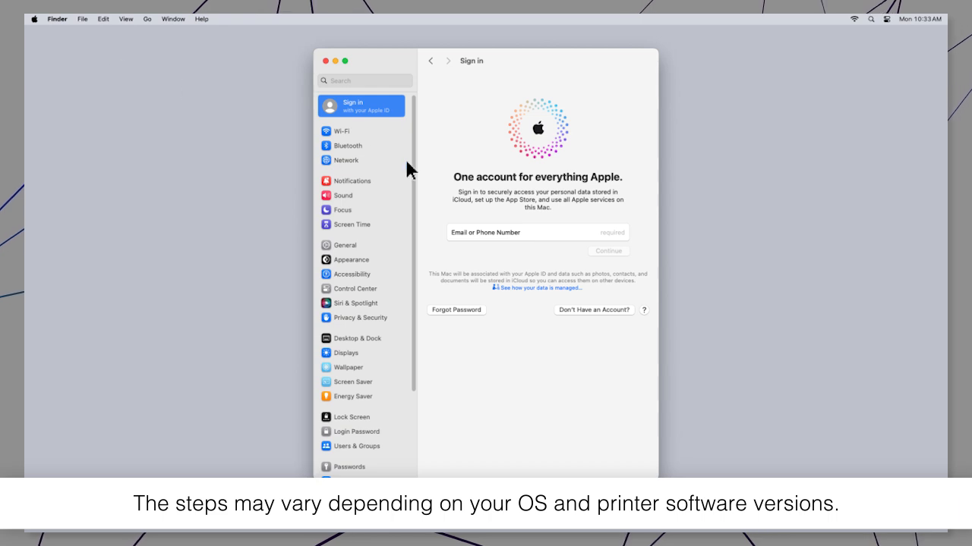
scroll("down", 3)
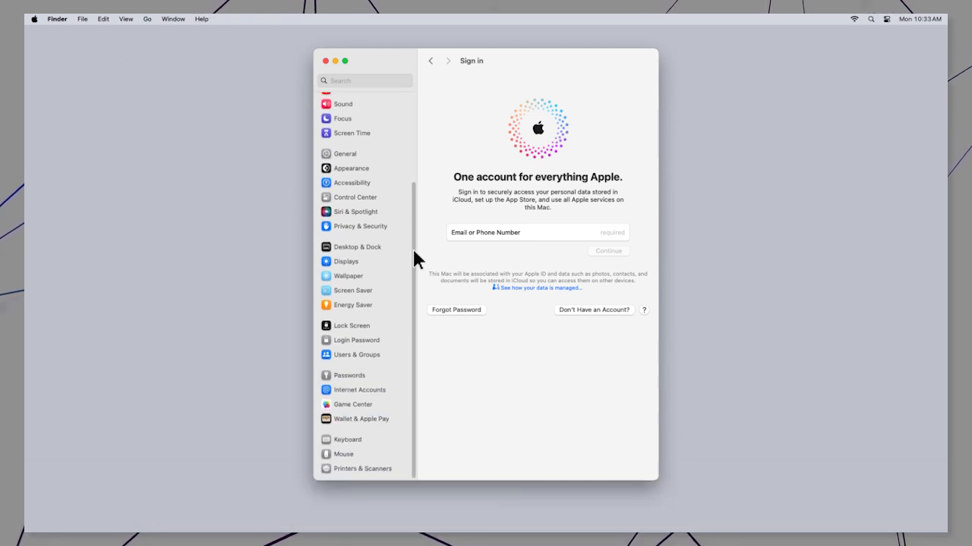
left_click(362, 468)
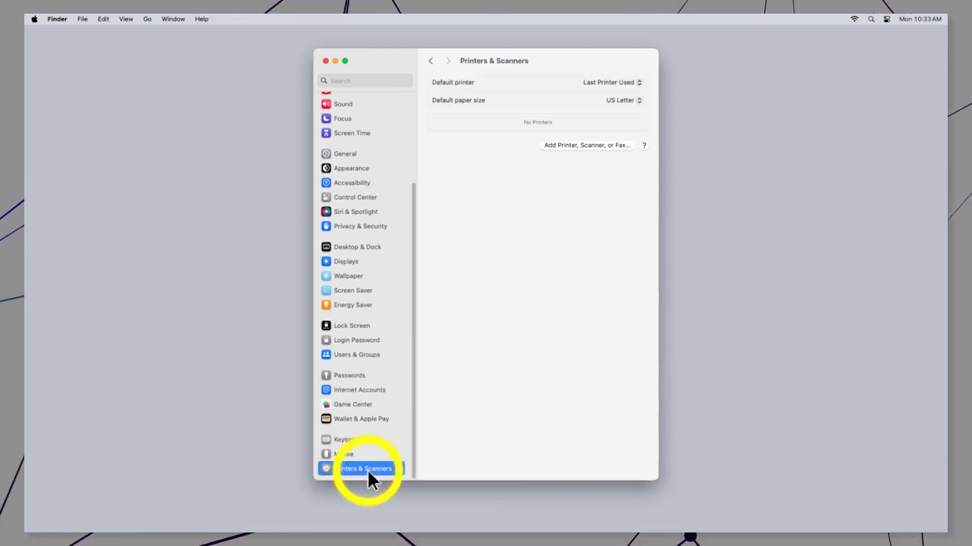
mouse_move(417, 415)
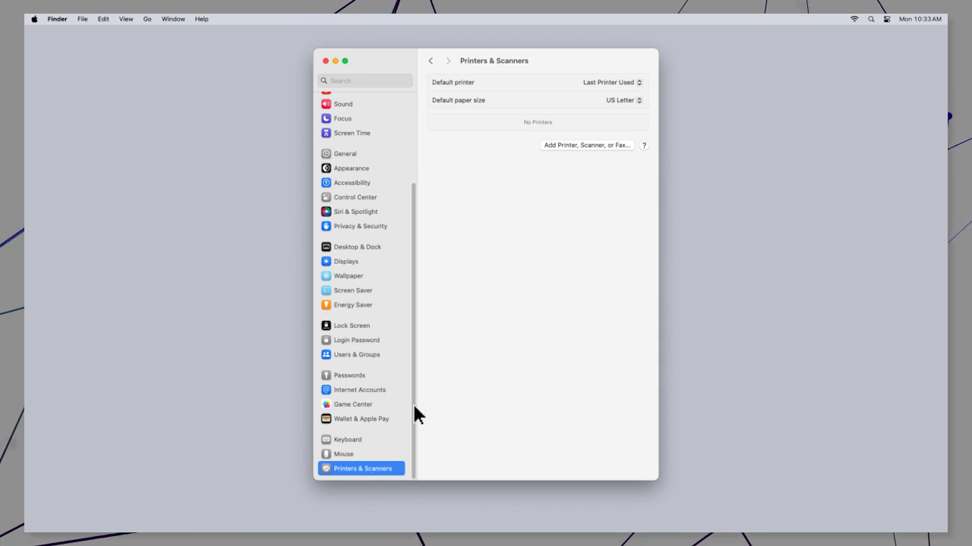
left_click(586, 145)
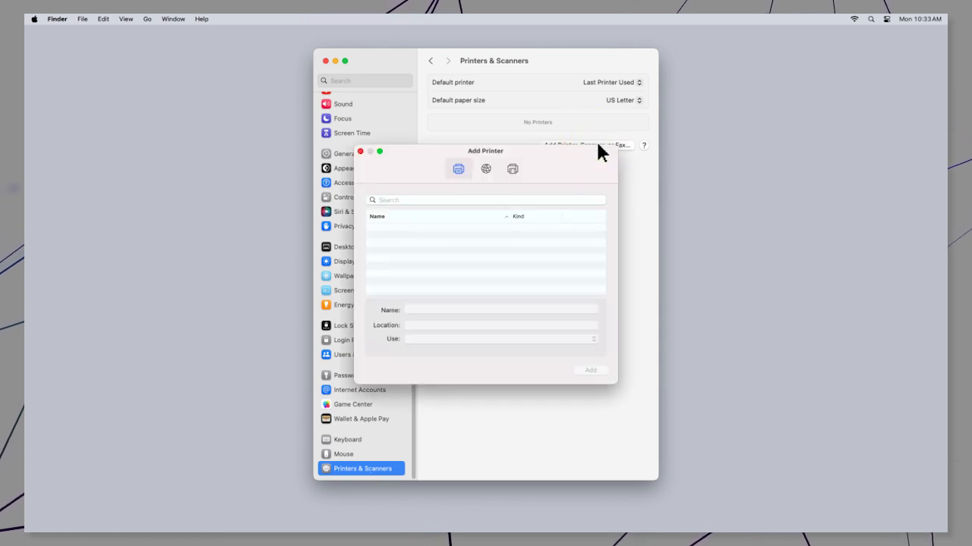
Add the printer by IP 192.168.50.158 using the Line Printer Daemon - LPD protocol.
left_click(486, 169)
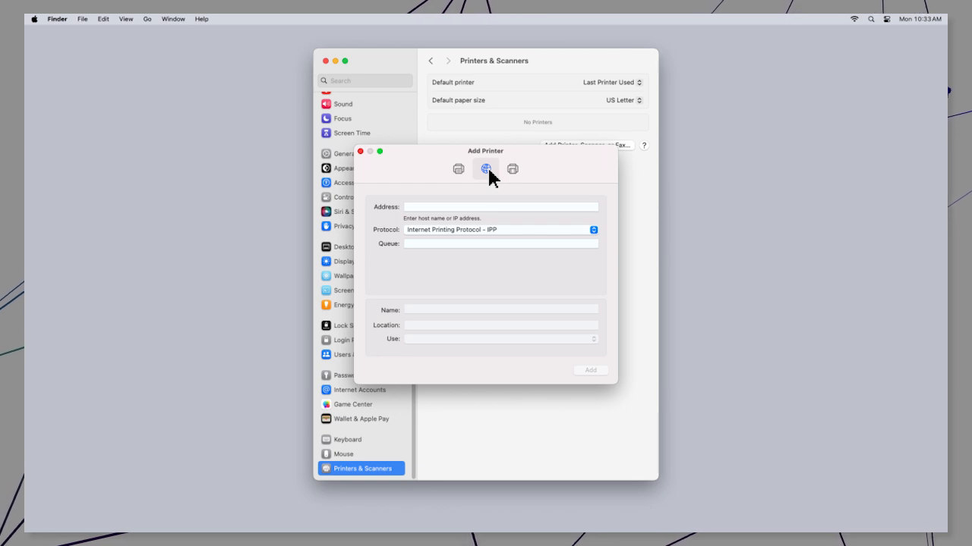
type("192.168.50.158")
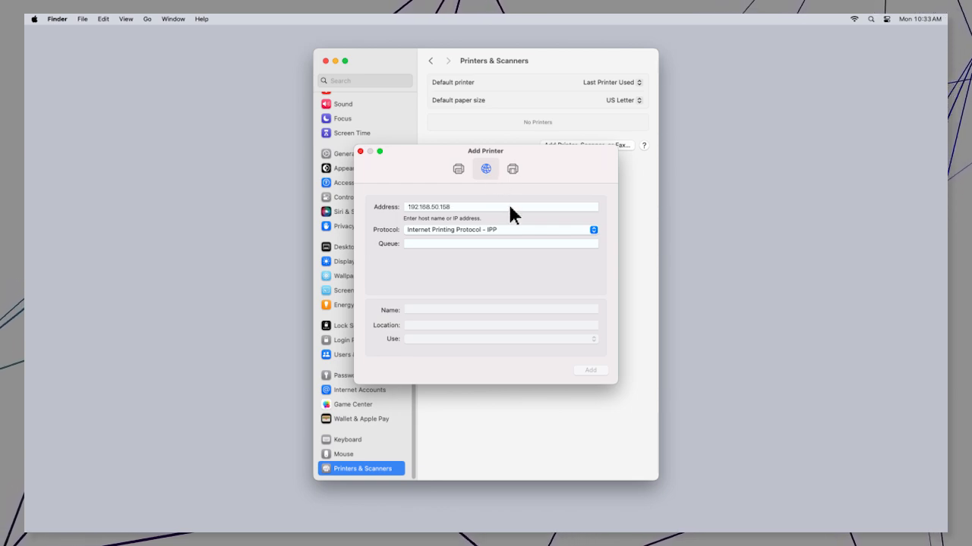
mouse_move(521, 238)
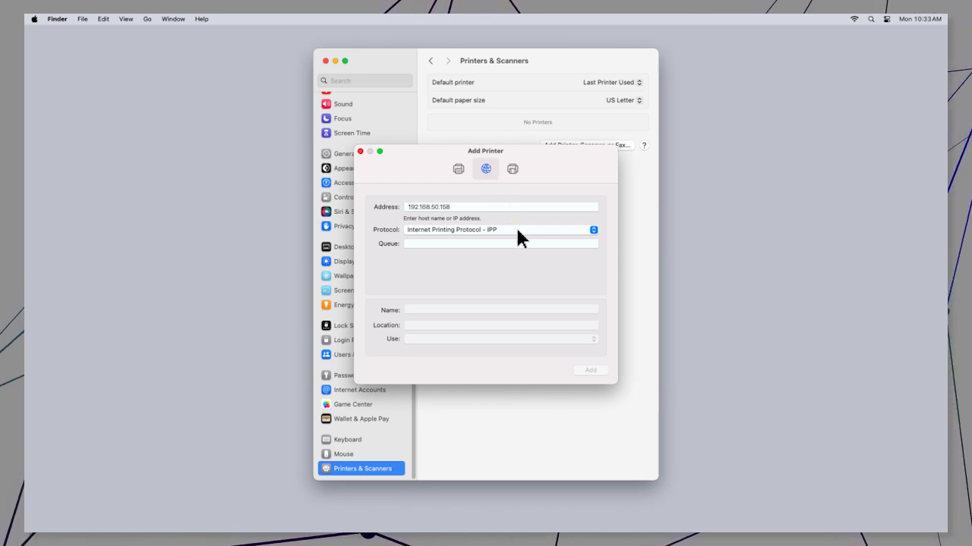
left_click(497, 229)
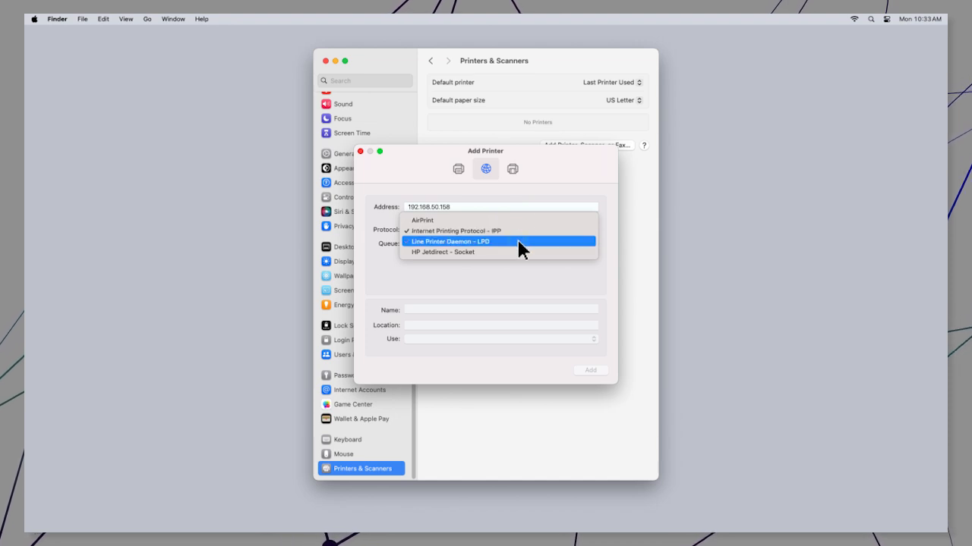
left_click(451, 242)
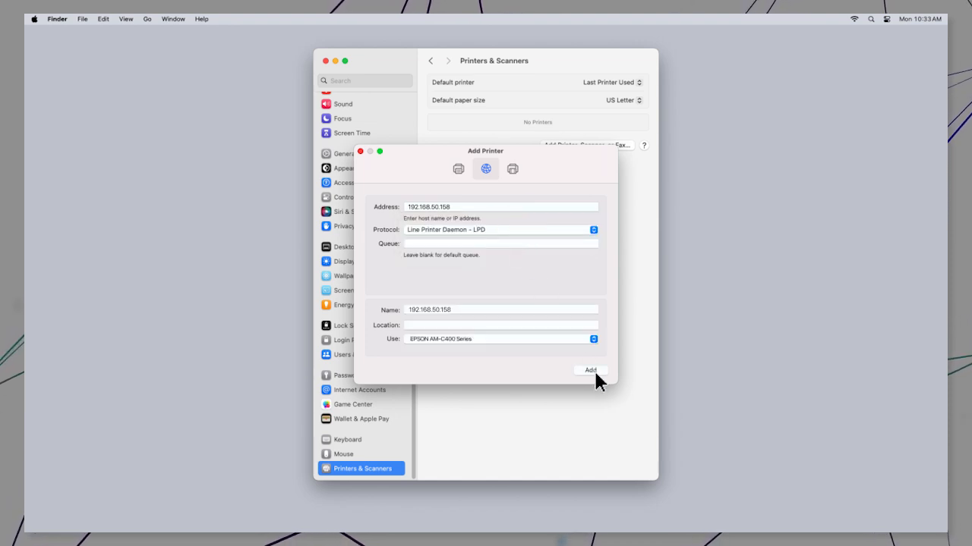
left_click(591, 370)
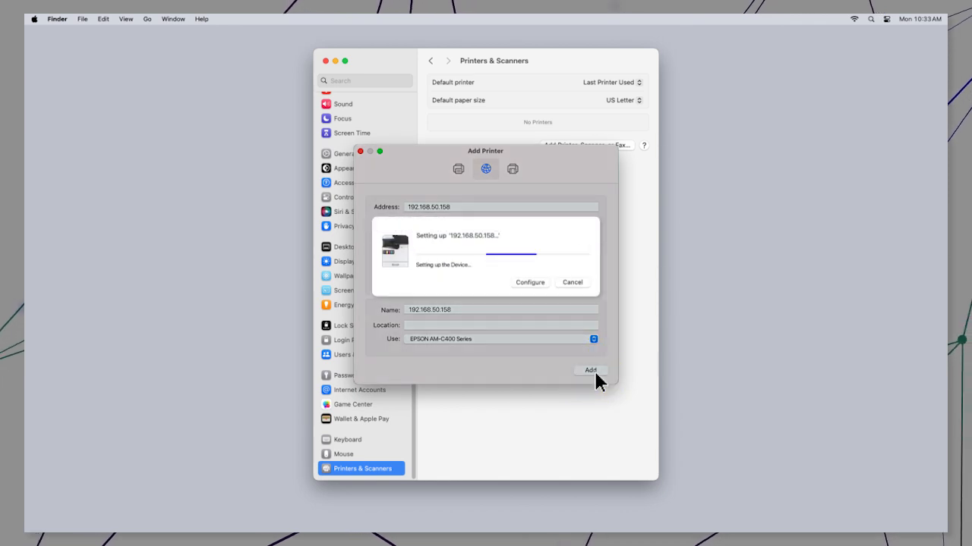